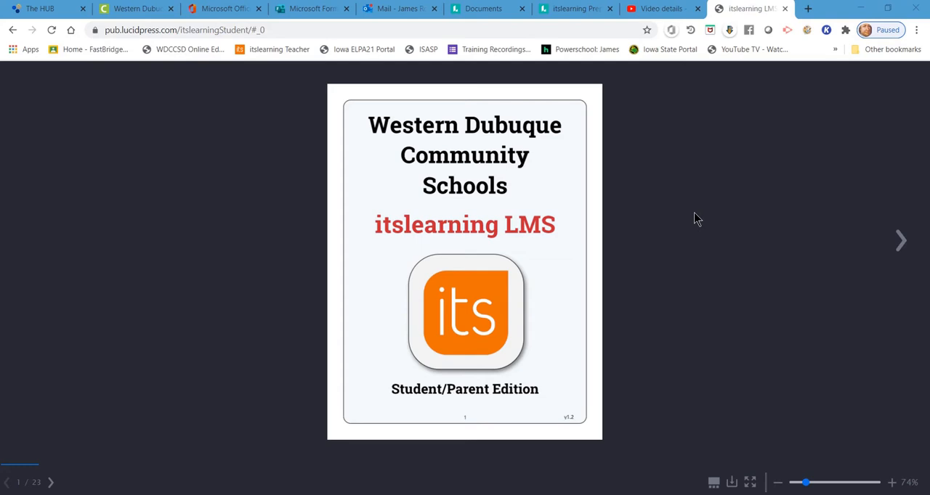
{"action": "mouse_move", "coordinate": [626, 212]}
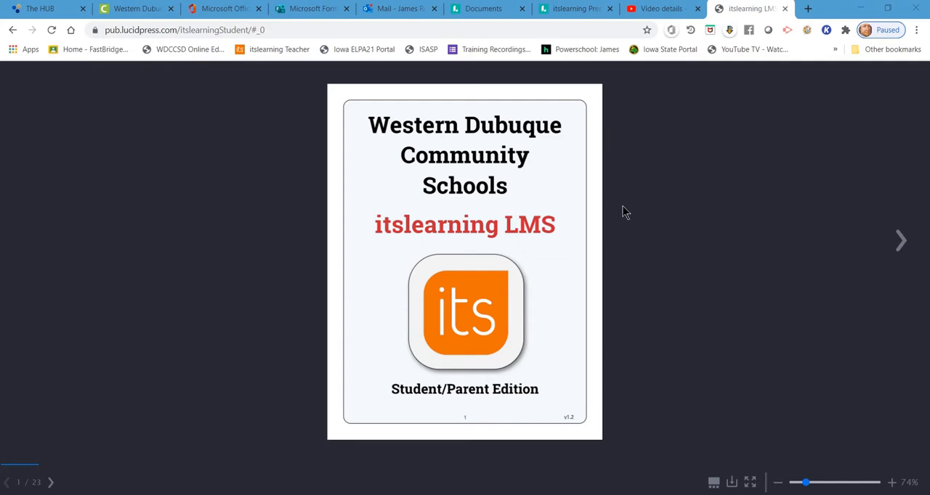
{"action": "mouse_move", "coordinate": [924, 279]}
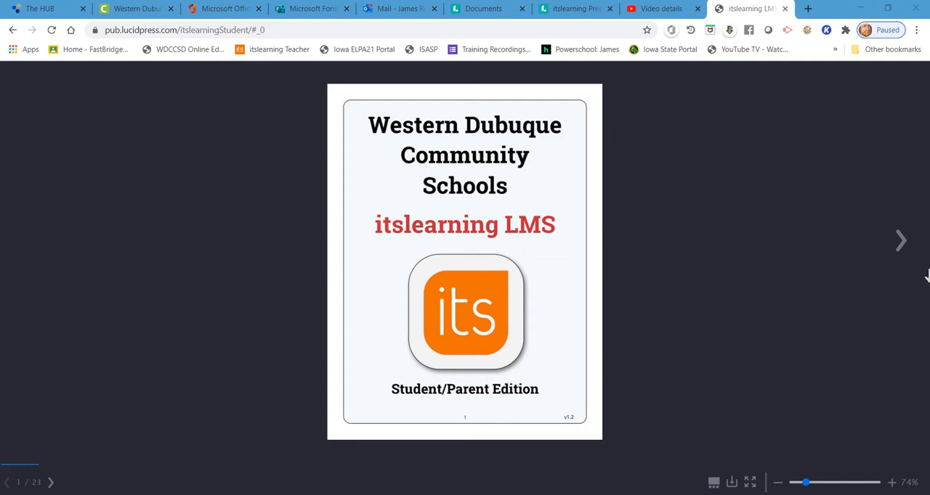
{"action": "mouse_move", "coordinate": [903, 242]}
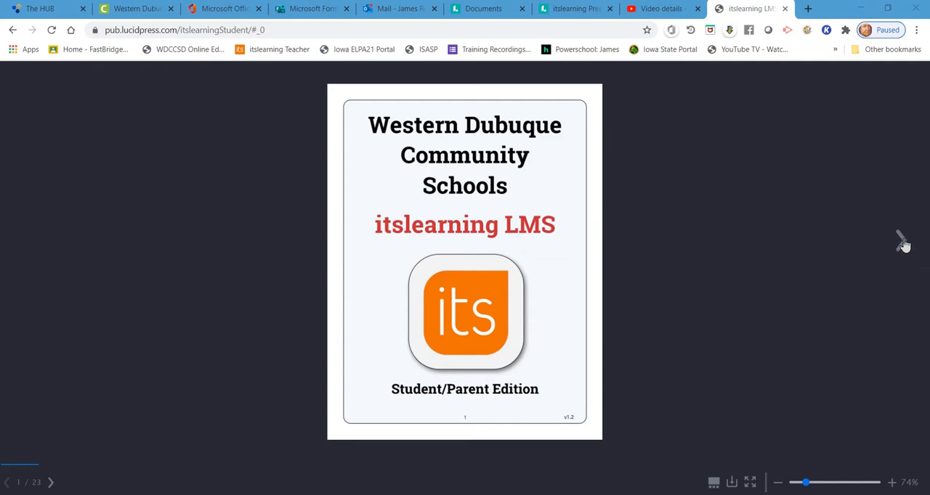
Step: Turn to page 2, the booklet's Table of Contents
{"action": "left_click", "coordinate": [902, 240]}
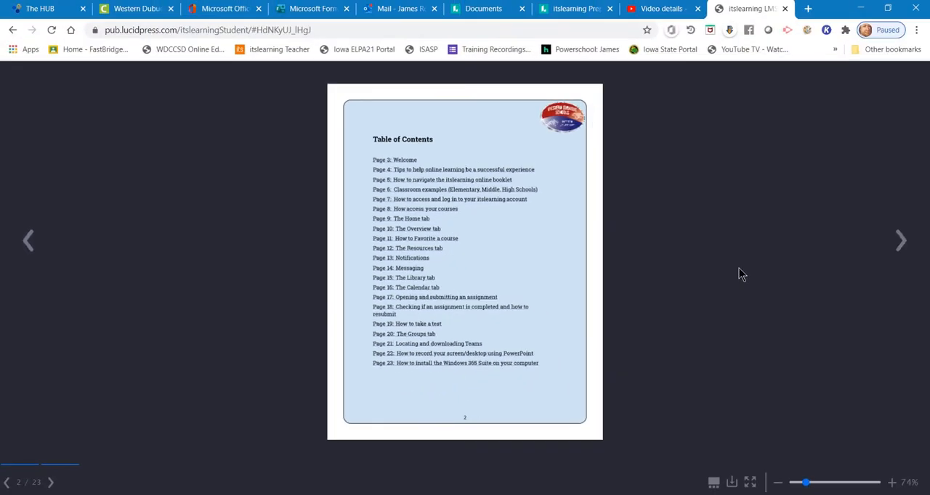
{"action": "mouse_move", "coordinate": [737, 275]}
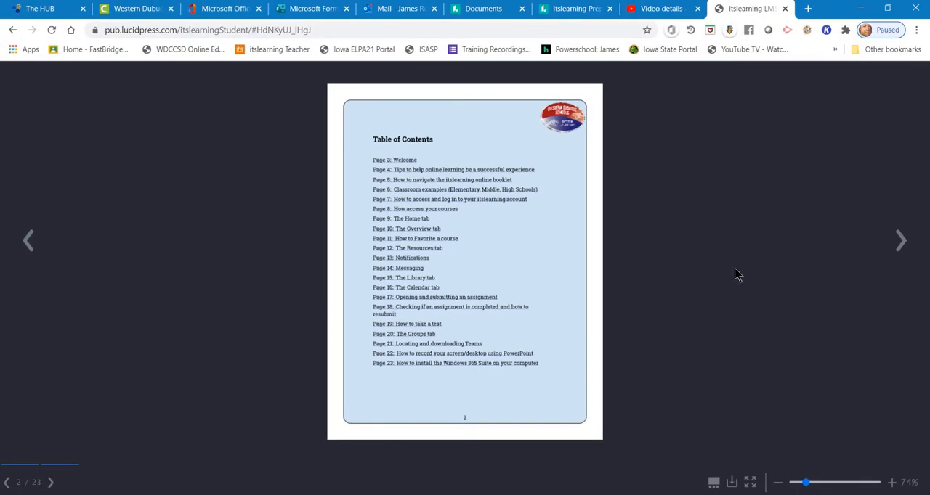
{"action": "mouse_move", "coordinate": [233, 425]}
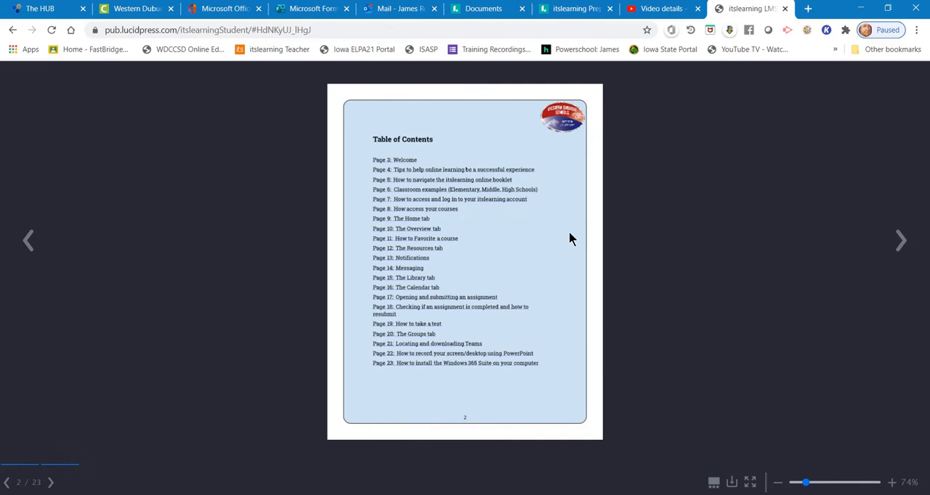
{"action": "mouse_move", "coordinate": [559, 227]}
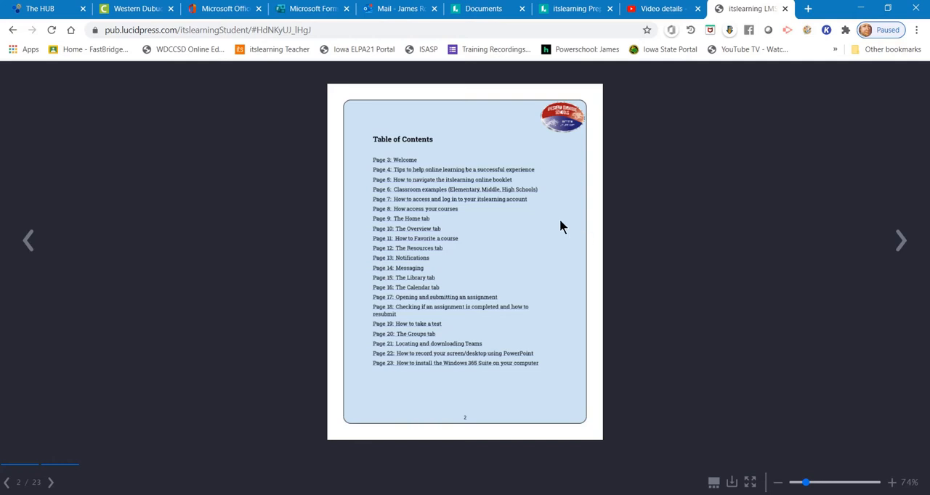
{"action": "mouse_move", "coordinate": [562, 223]}
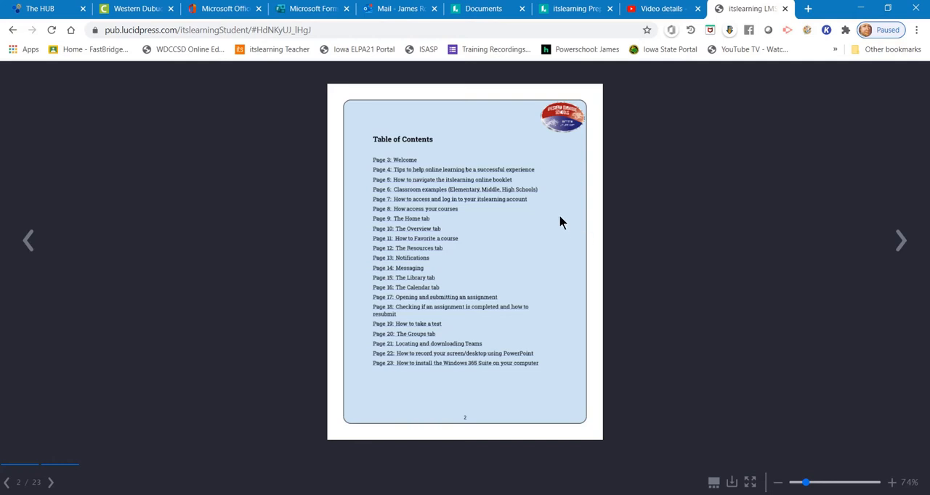
{"action": "mouse_move", "coordinate": [567, 219]}
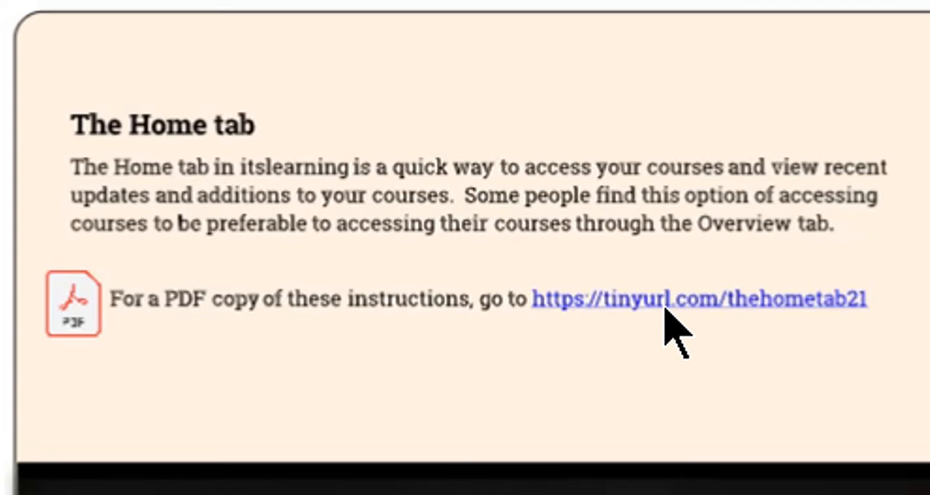
{"action": "mouse_move", "coordinate": [636, 381]}
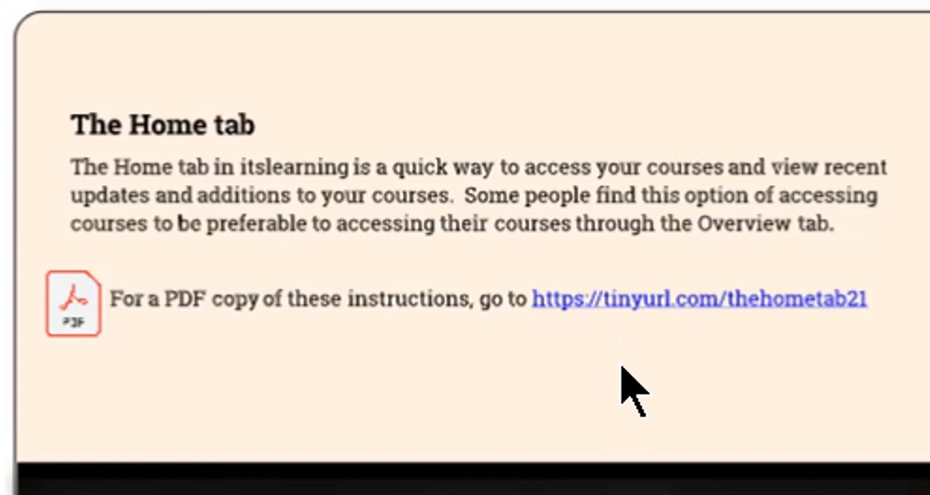
{"action": "mouse_move", "coordinate": [628, 370]}
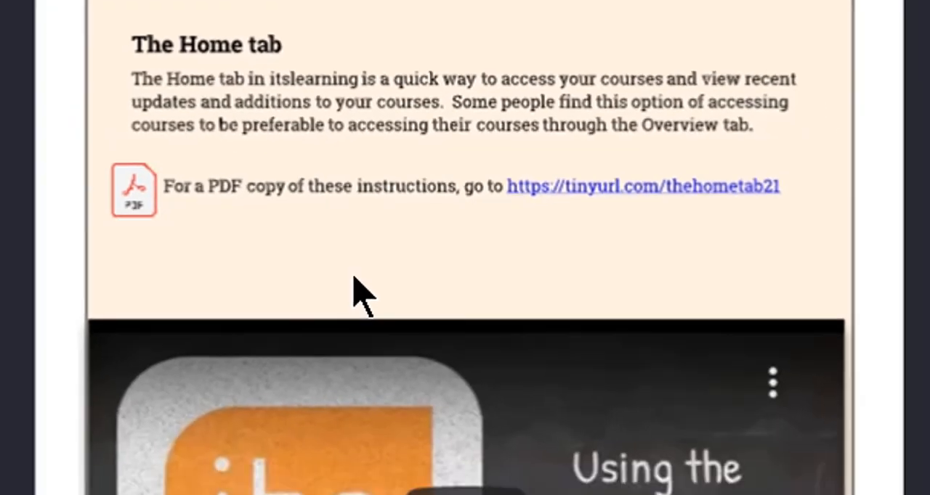
Step: Scroll to the embedded Home Tab video and play it in a new YouTube tab
{"action": "scroll", "scroll_direction": "down", "scroll_amount": 3}
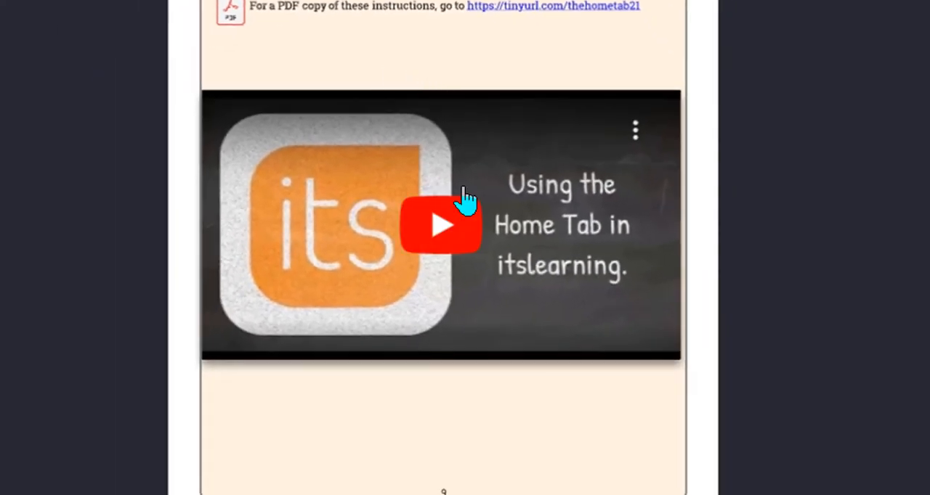
{"action": "mouse_move", "coordinate": [461, 232]}
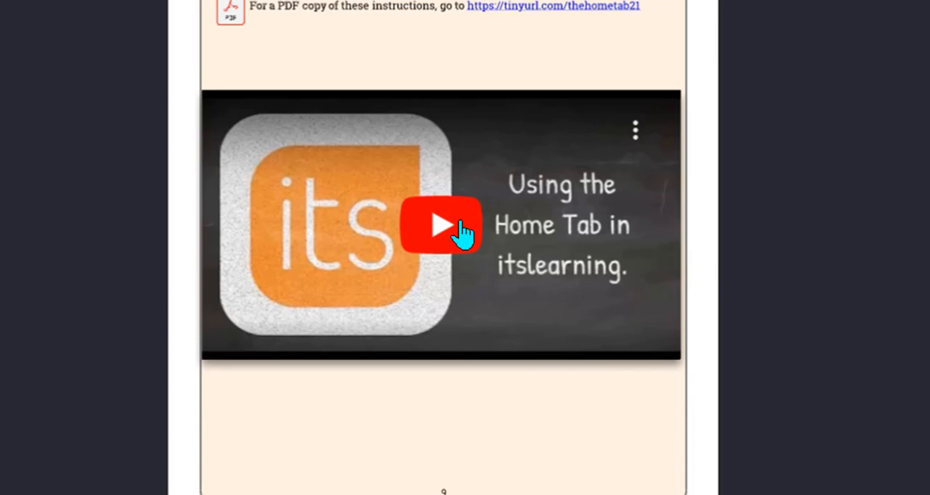
{"action": "left_click", "coordinate": [441, 224]}
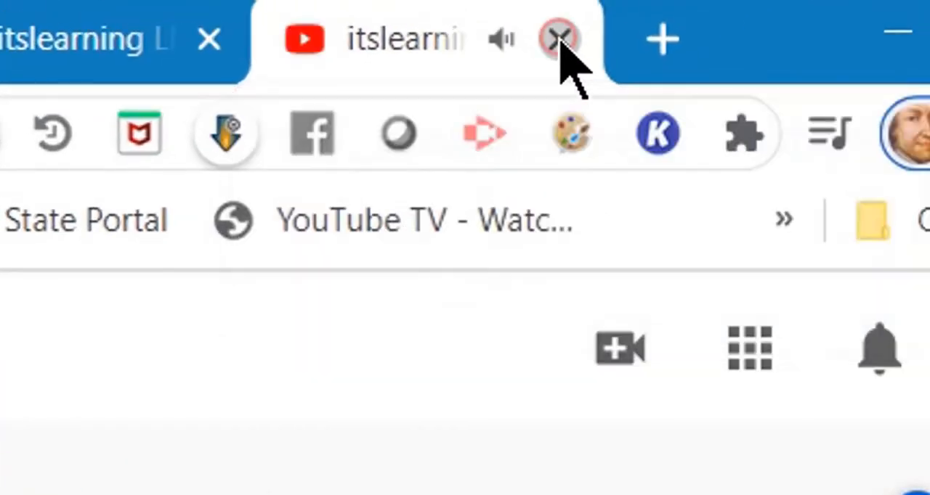
Step: Close the YouTube tab and enable captions on page 9's embedded Home Tab video
{"action": "left_click", "coordinate": [557, 38]}
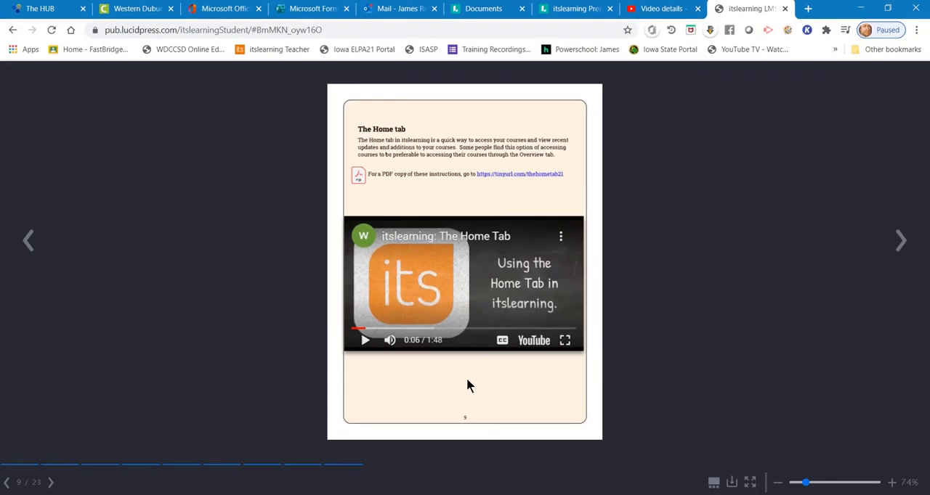
{"action": "mouse_move", "coordinate": [502, 340]}
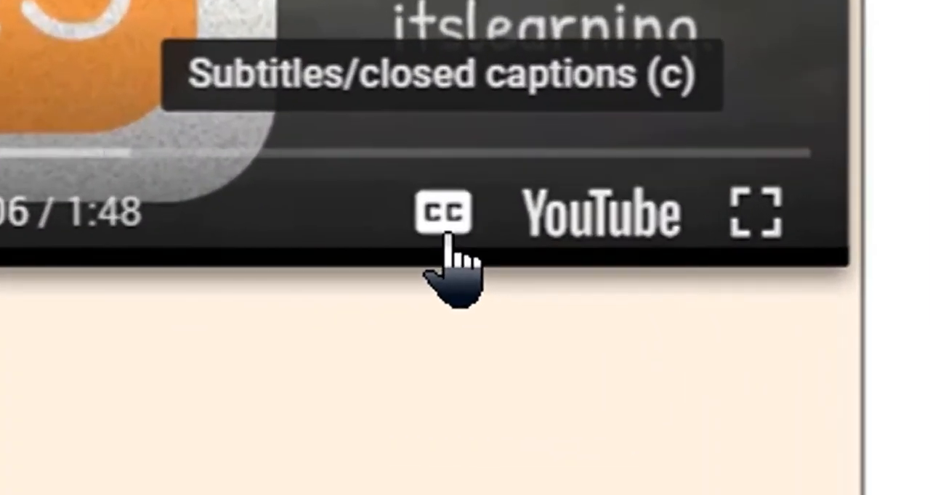
{"action": "left_click", "coordinate": [442, 214]}
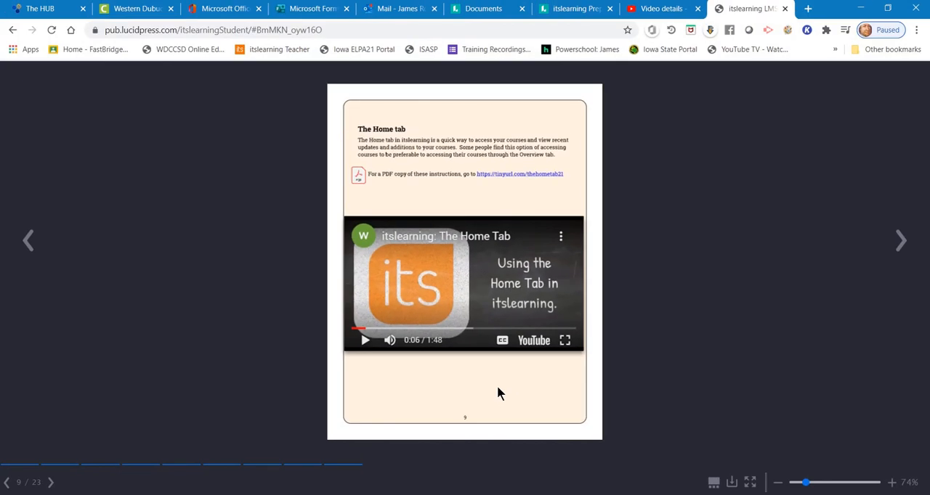
{"action": "mouse_move", "coordinate": [565, 197]}
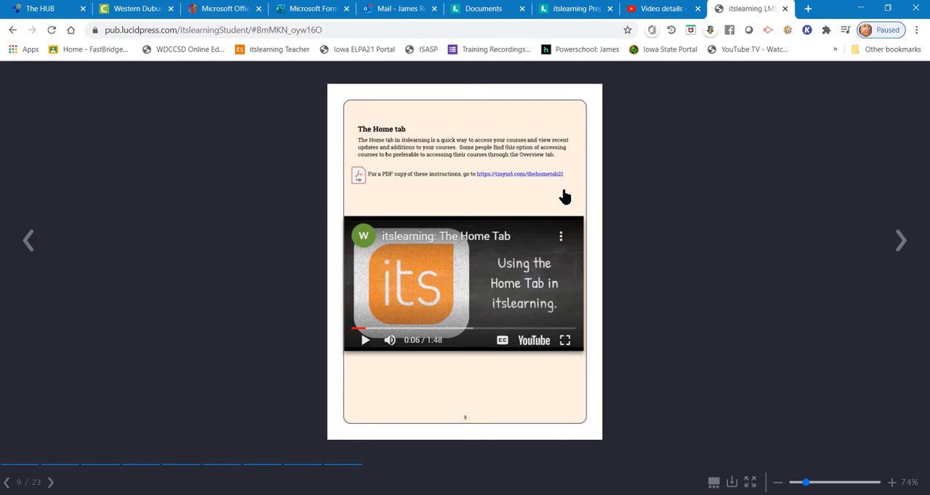
{"action": "mouse_move", "coordinate": [574, 173]}
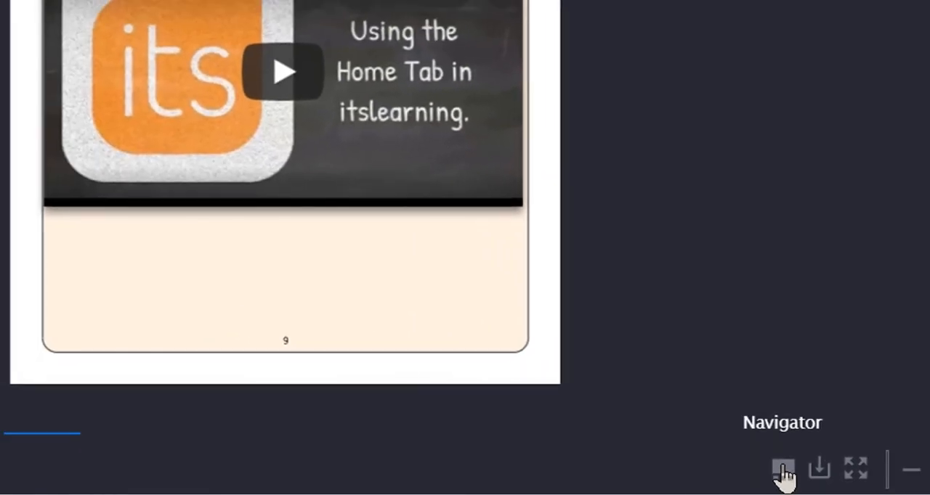
{"action": "left_click", "coordinate": [782, 470]}
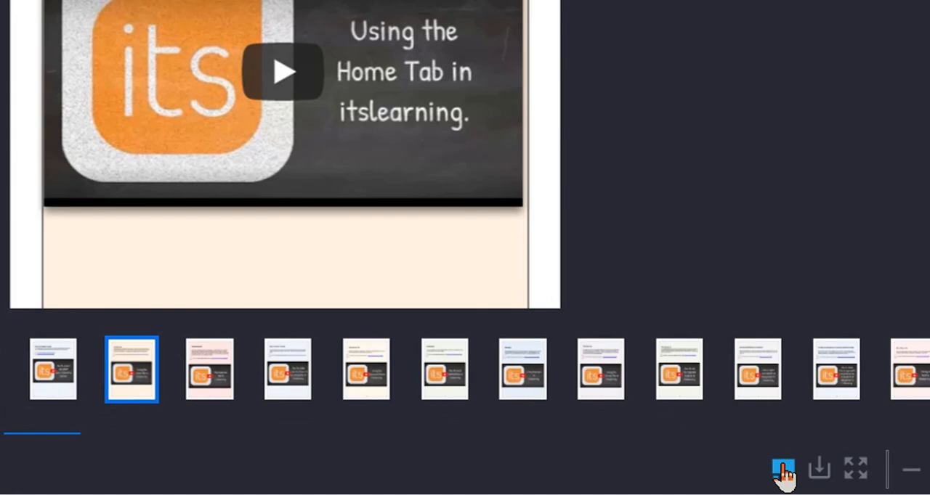
{"action": "left_click", "coordinate": [782, 469]}
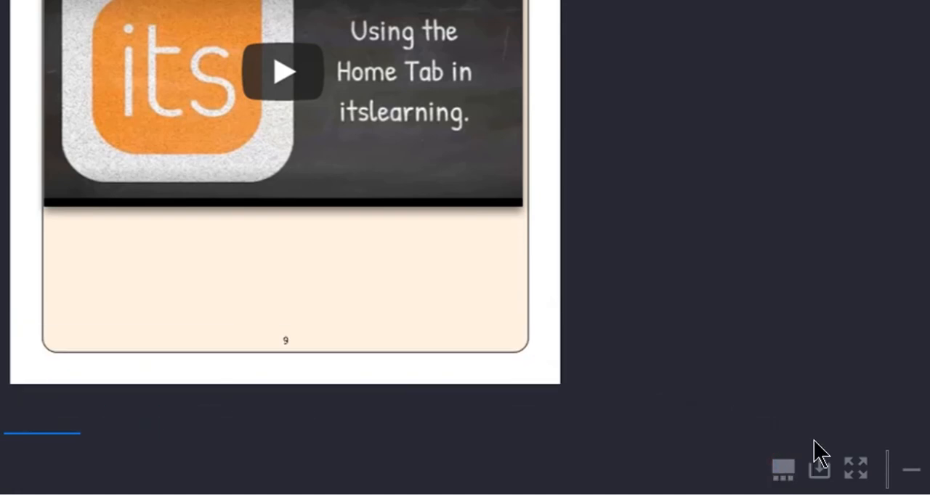
{"action": "mouse_move", "coordinate": [818, 470]}
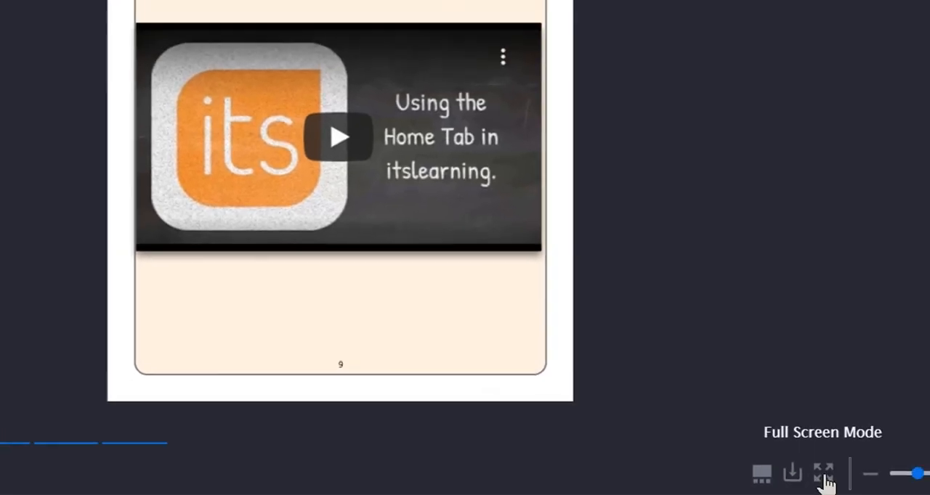
Step: Toggle full screen, then advance past the Overview tab to page 11 on favoriting courses
{"action": "left_click", "coordinate": [823, 473]}
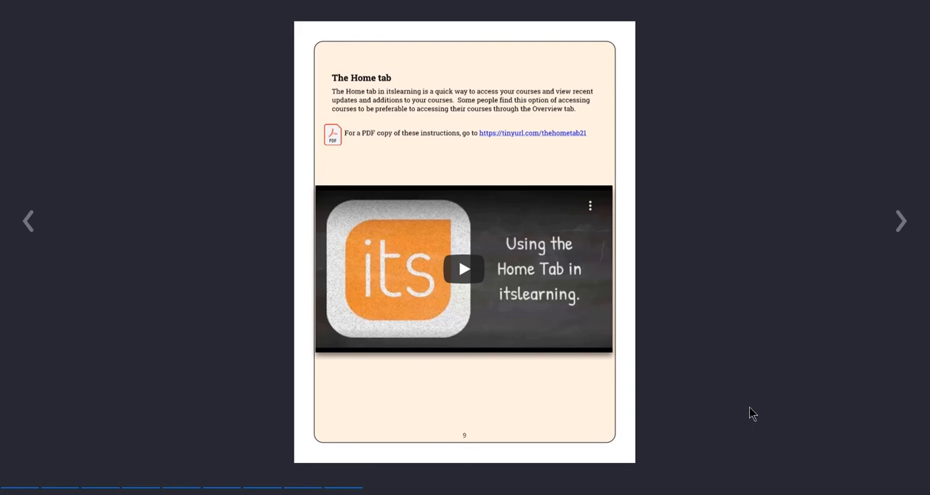
{"action": "mouse_move", "coordinate": [751, 421]}
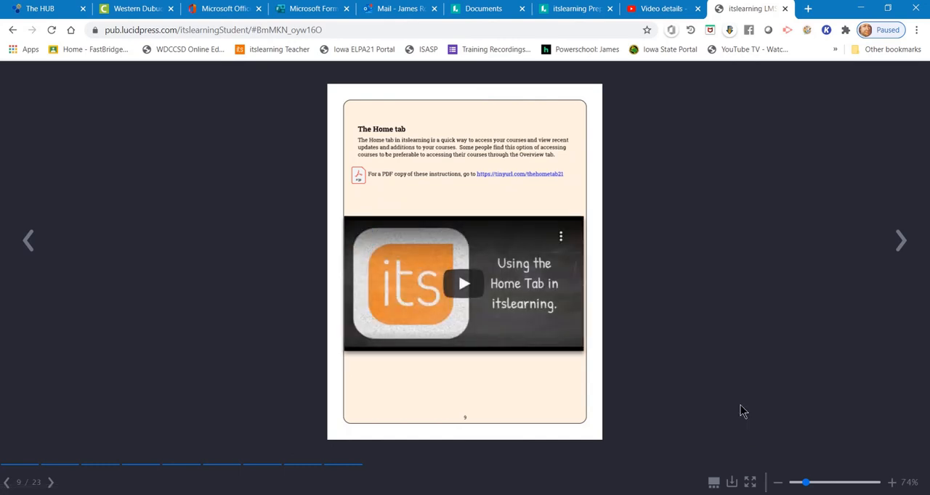
{"action": "mouse_move", "coordinate": [903, 241]}
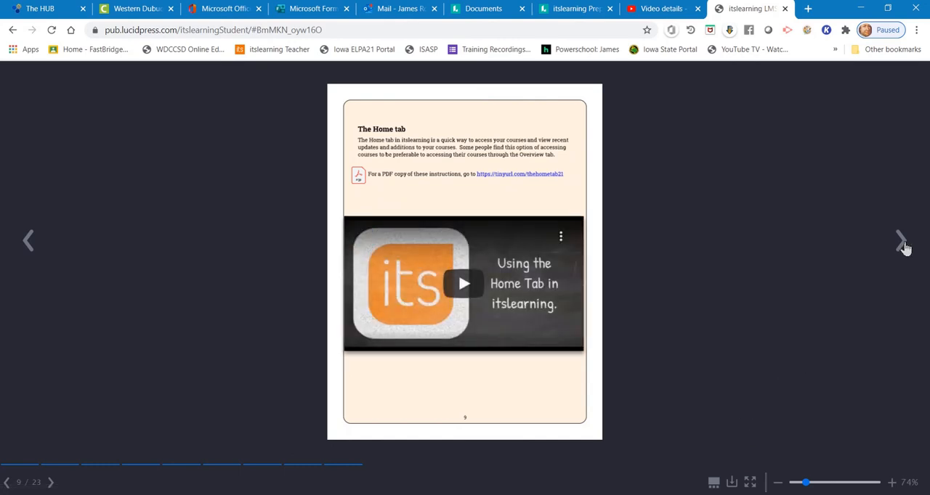
{"action": "left_click", "coordinate": [901, 241]}
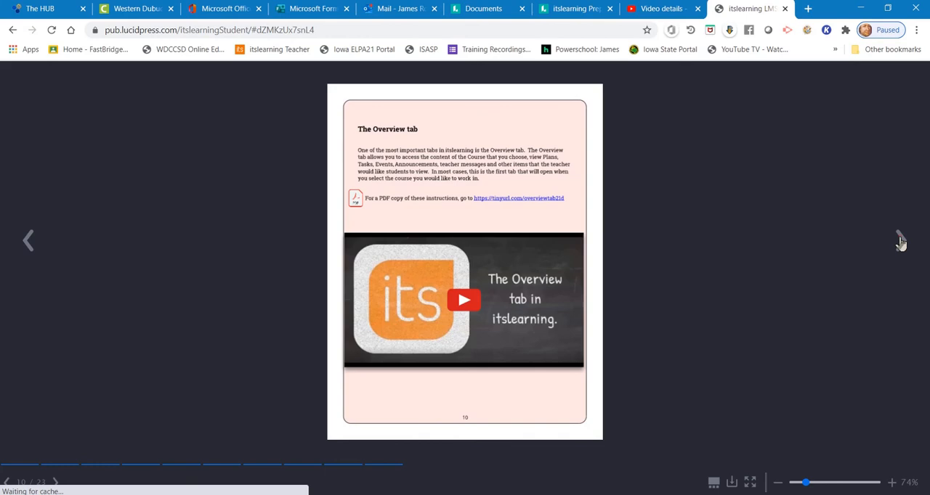
{"action": "left_click", "coordinate": [900, 240]}
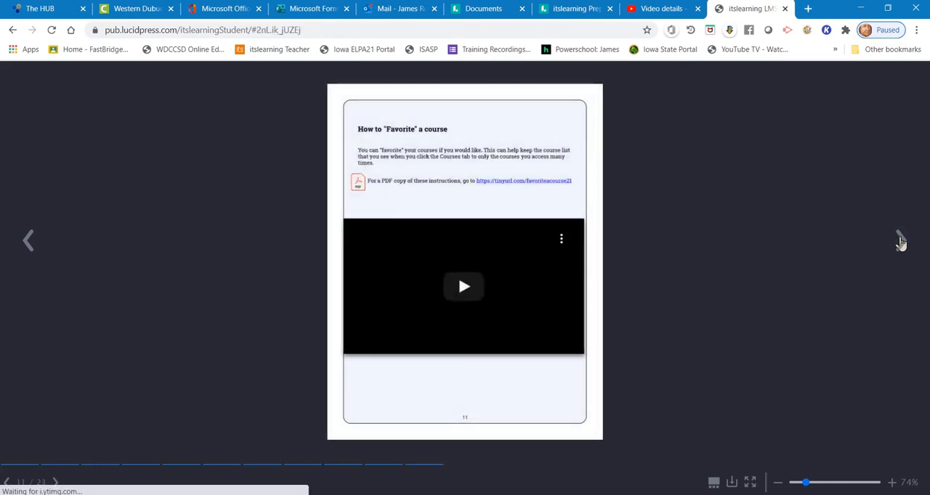